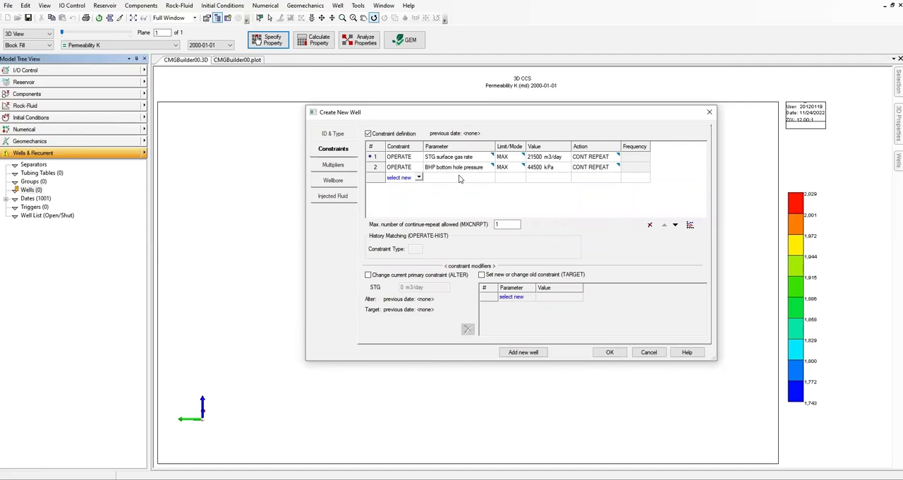
mouse_move(609, 352)
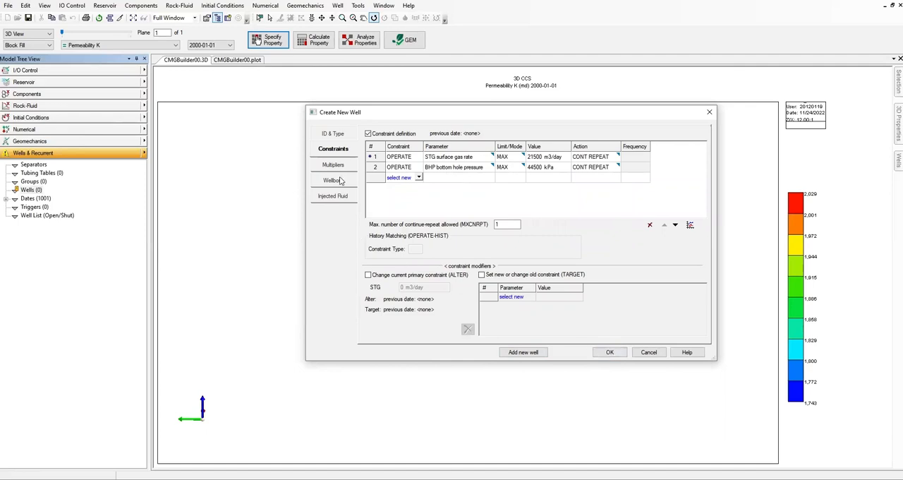
Show the Wellbore page of the Create New Well dialog.
left_click(333, 180)
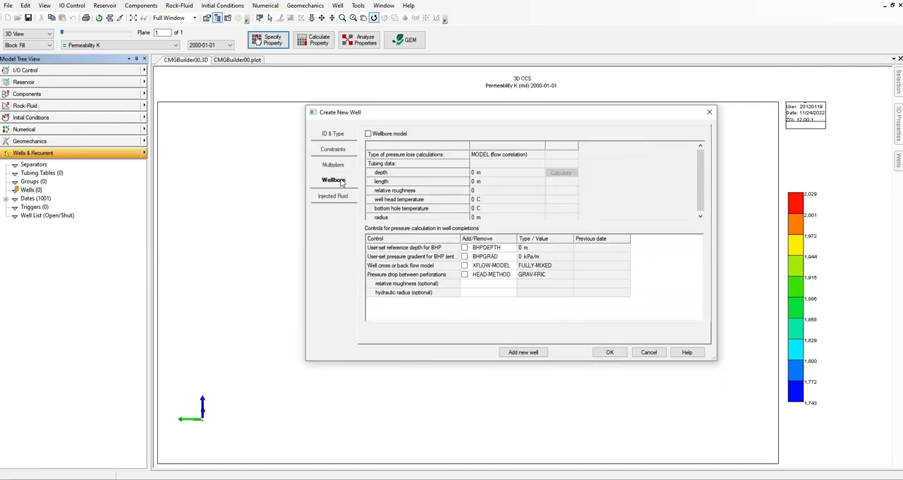
mouse_move(576, 339)
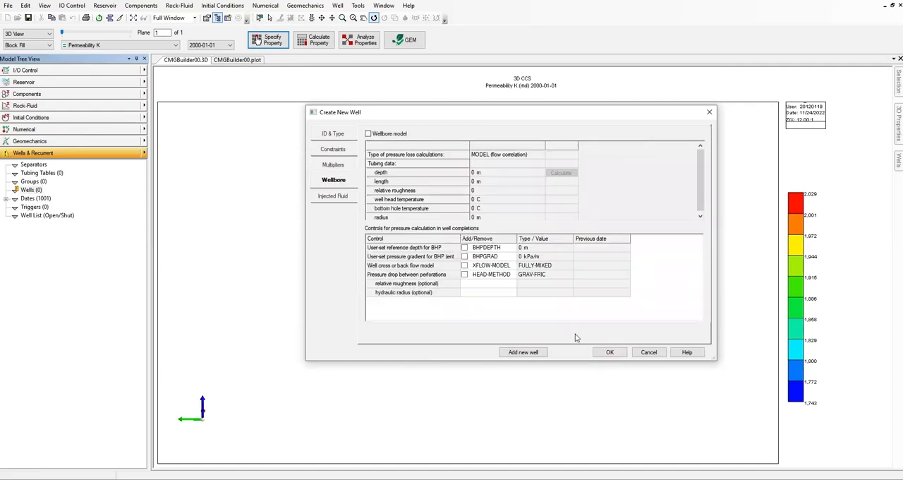
Create the CO2_INJECTOR well and expand its tree entries down to Events.
left_click(610, 351)
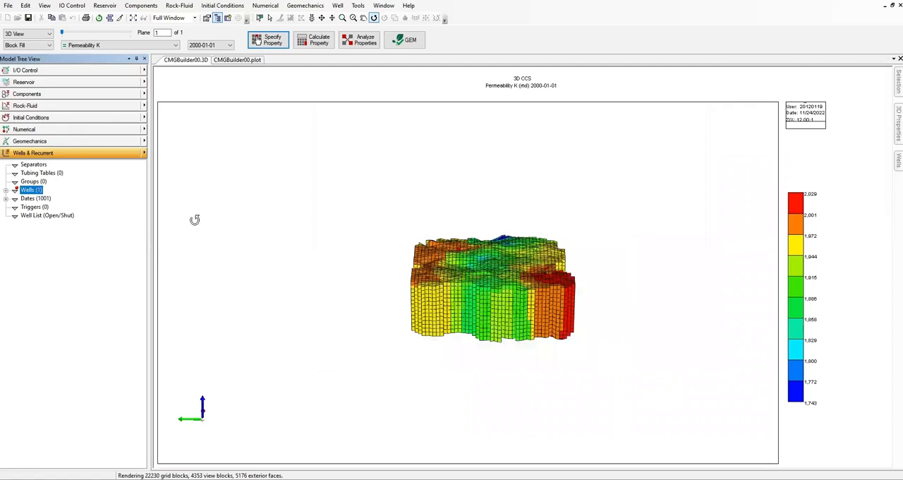
left_click(6, 189)
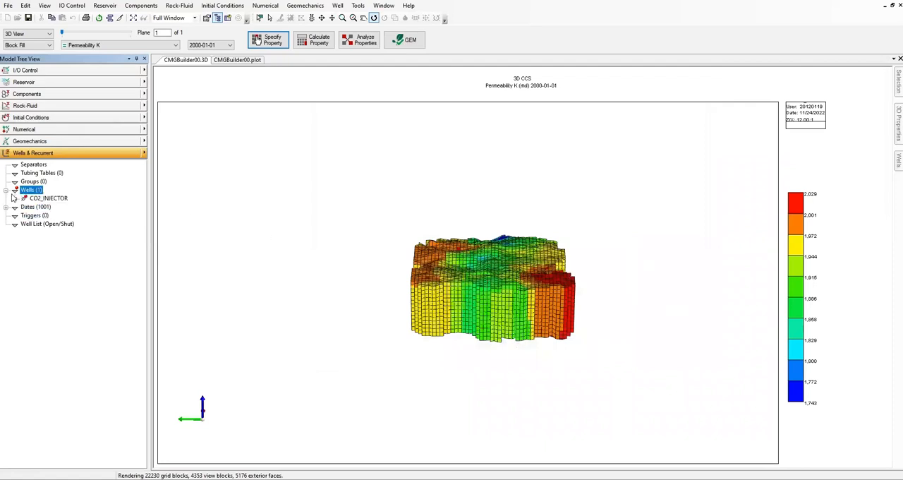
left_click(17, 198)
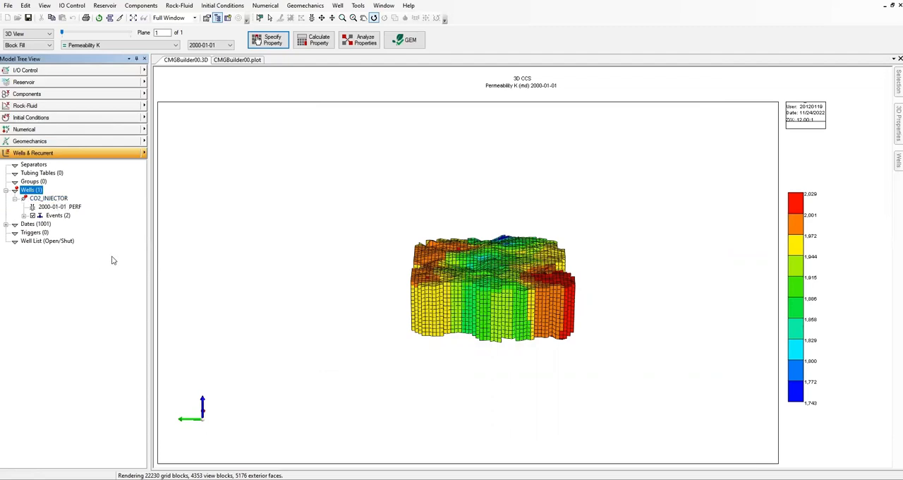
mouse_move(115, 256)
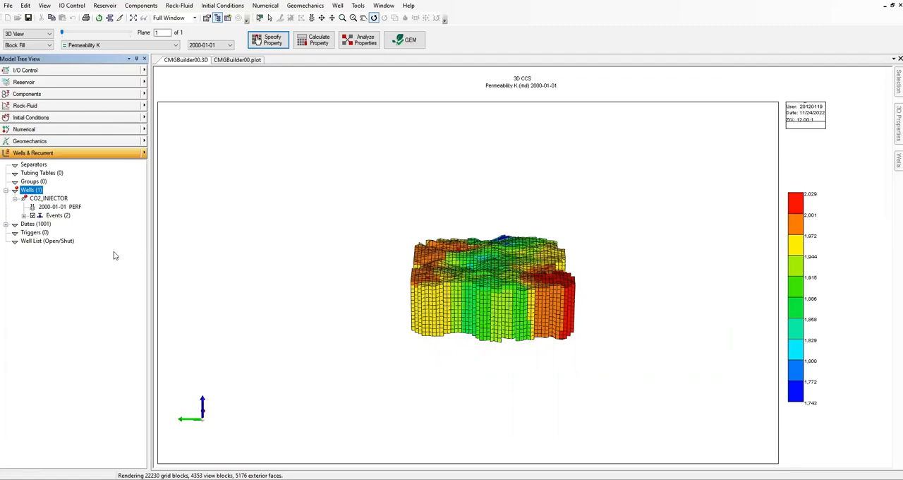
mouse_move(62, 150)
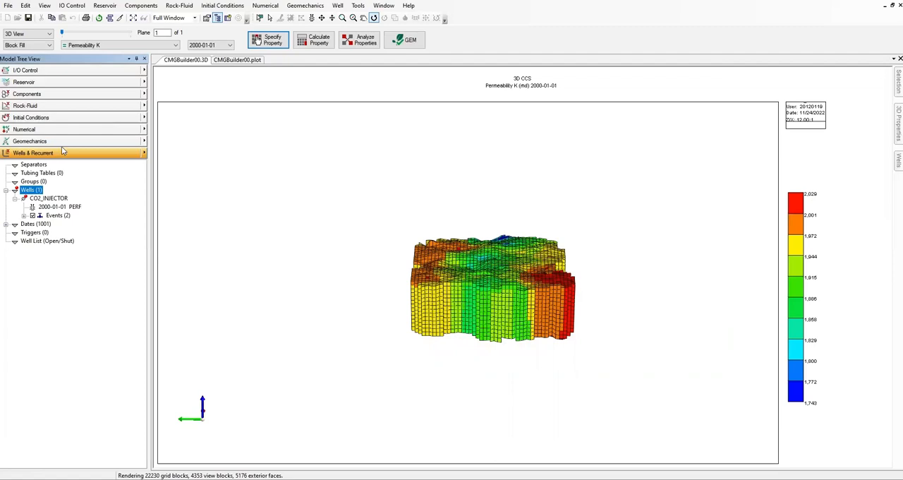
mouse_move(70, 125)
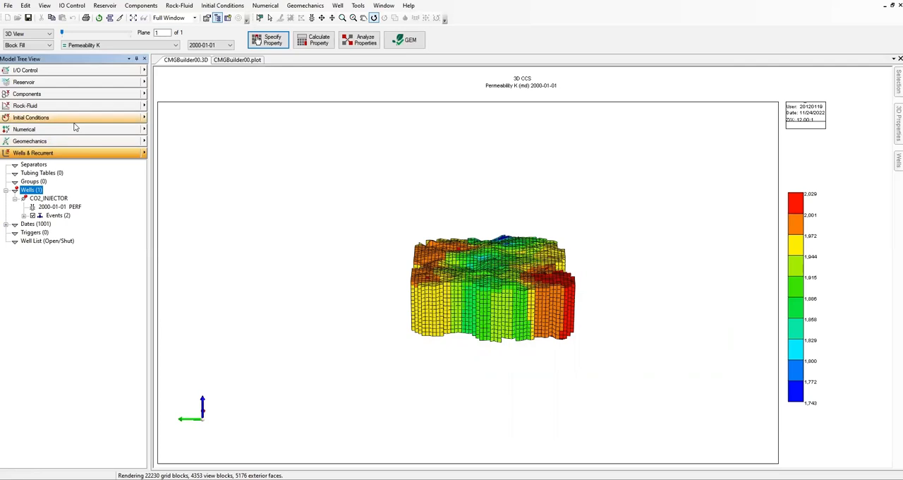
left_click(32, 215)
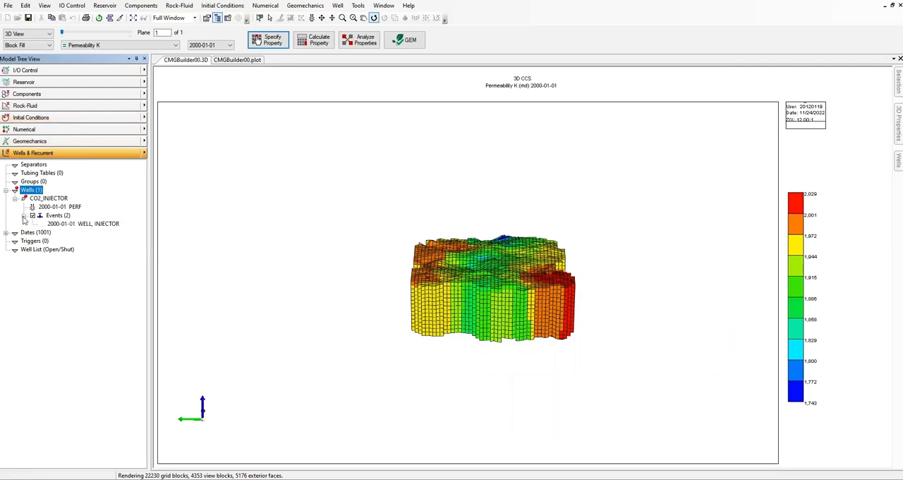
Edit the 2000-01-01 WELL, INJECTOR event and show its Options settings.
double_click(81, 223)
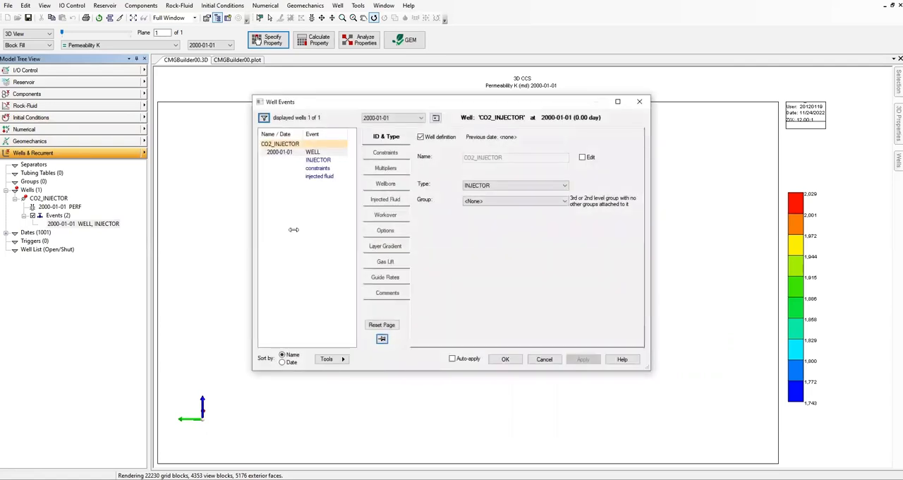
mouse_move(338, 246)
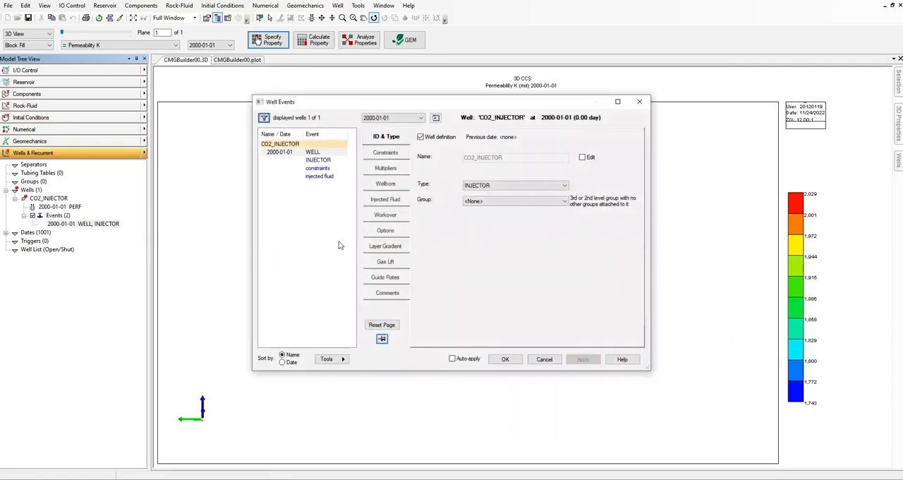
left_click(565, 184)
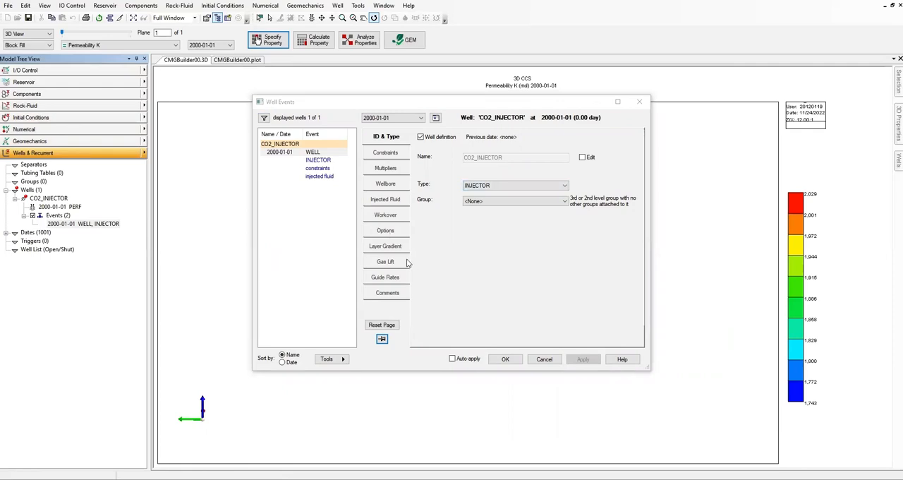
left_click(385, 230)
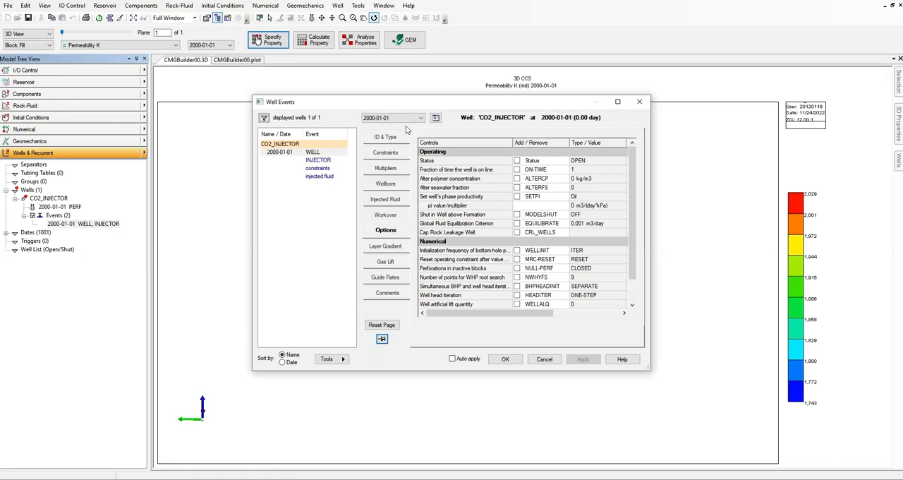
For date 2025-01-01, enable the Status control and set it to SHUTIN.
left_click(420, 118)
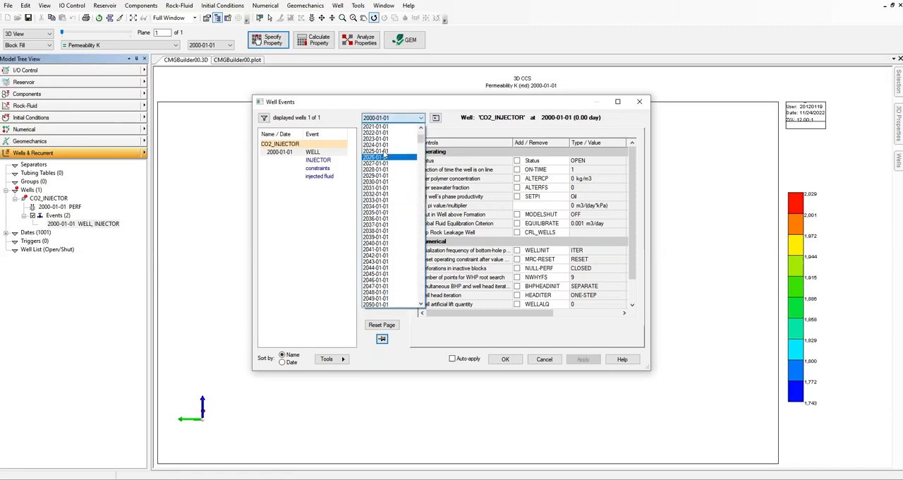
left_click(376, 149)
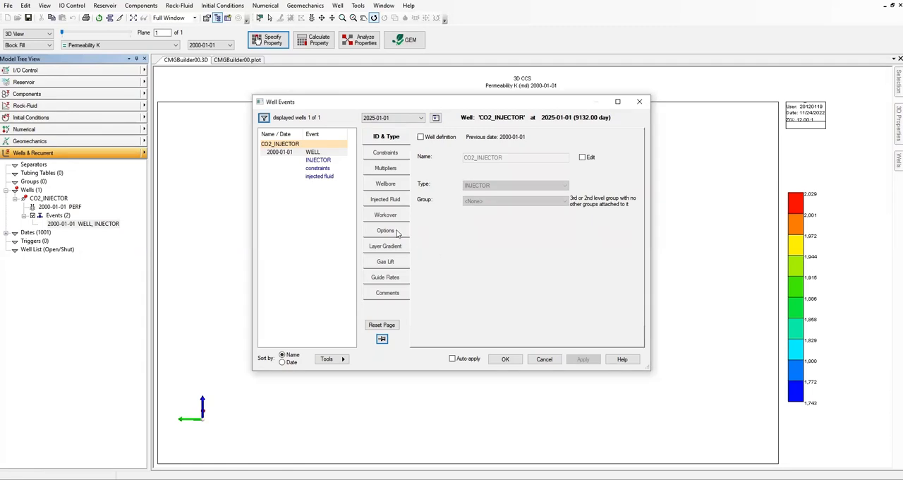
left_click(386, 230)
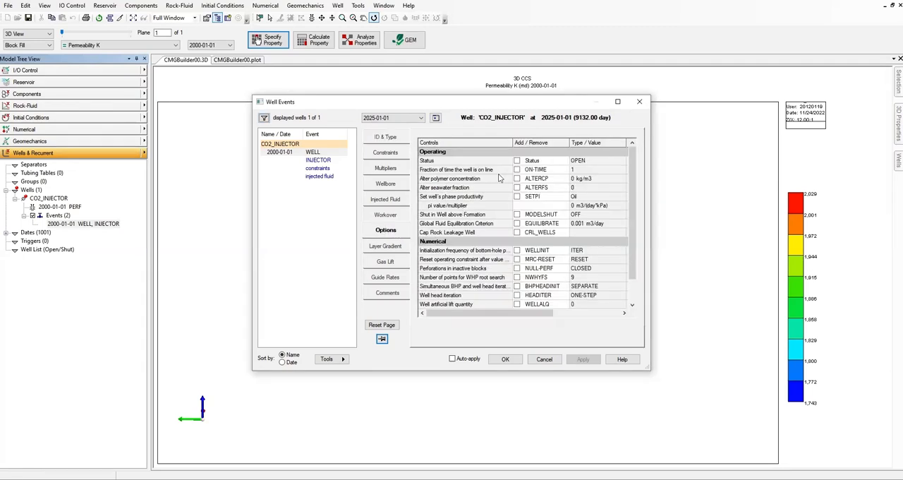
left_click(516, 161)
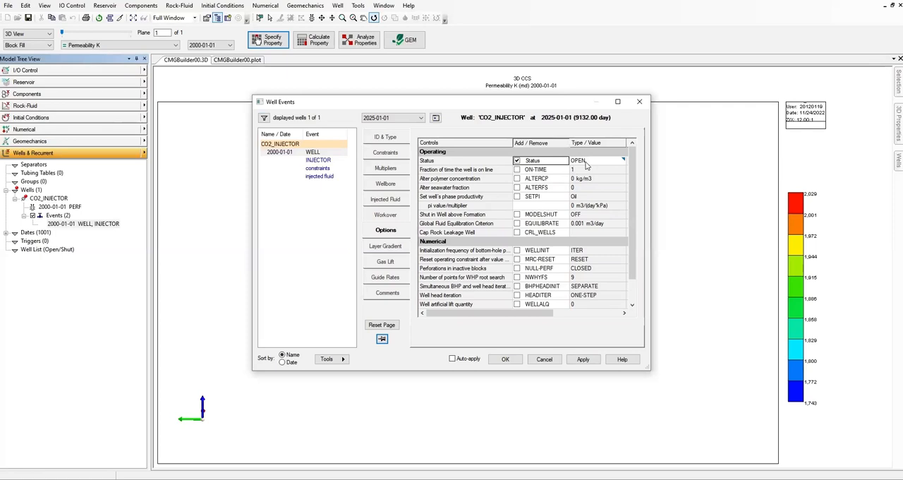
left_click(621, 161)
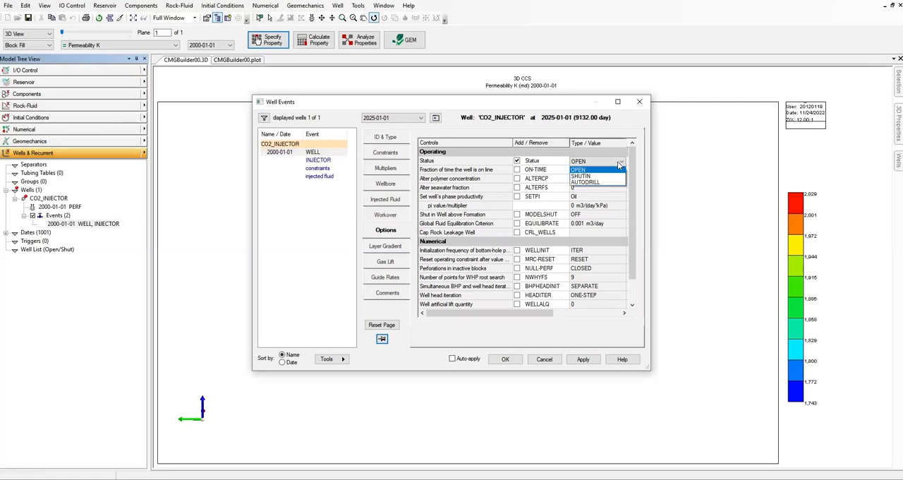
left_click(582, 170)
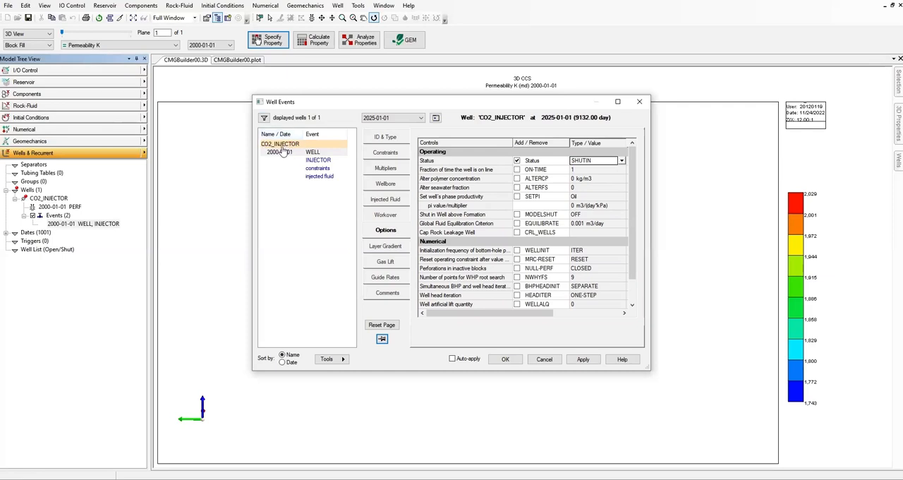
mouse_move(303, 105)
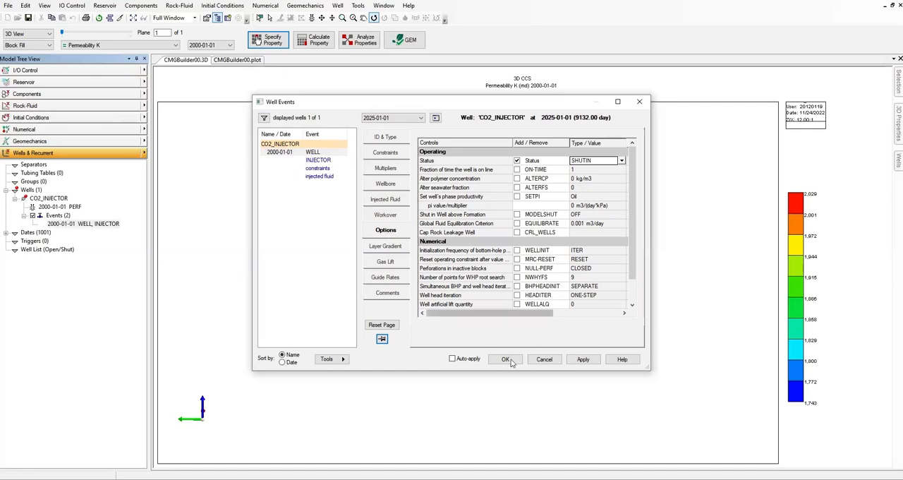
Confirm the Well Events dialog so CO2_INJECTOR lists a 2025-01-01 SHUTIN event.
left_click(505, 359)
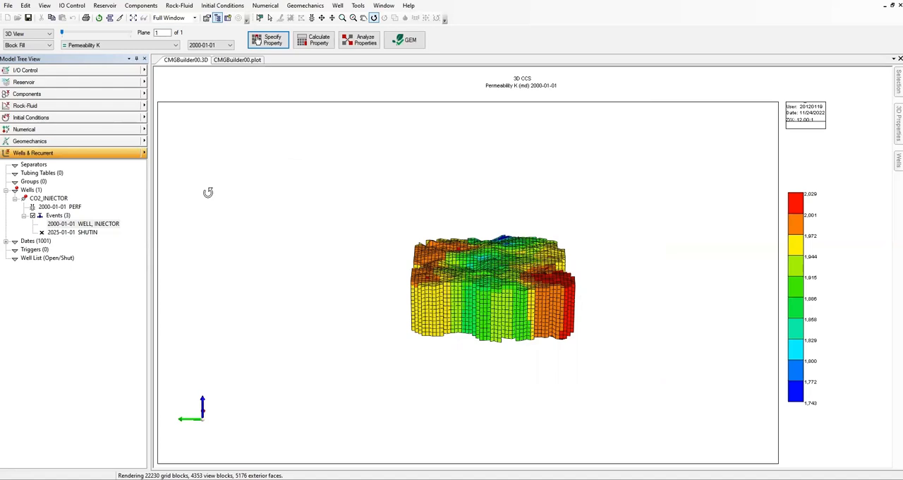
Edit the 2000-01-01 PERF entry in Well Completion Data (PERF).
double_click(60, 206)
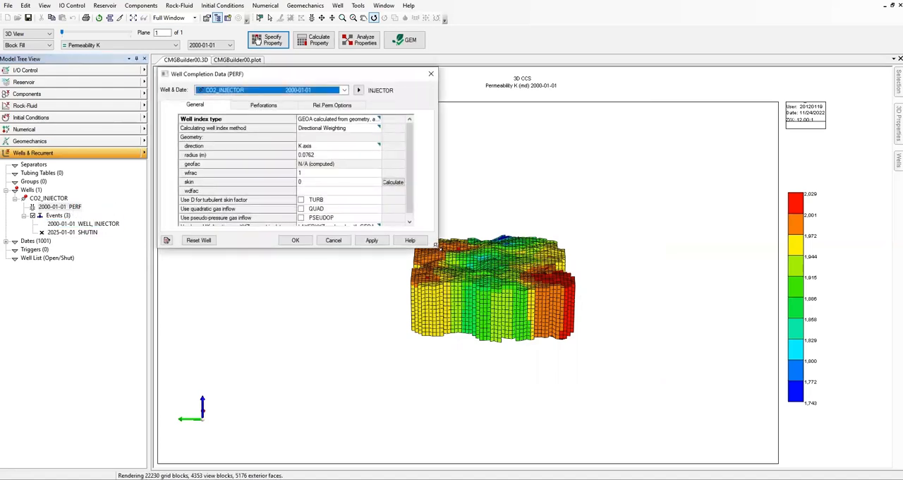
mouse_move(440, 245)
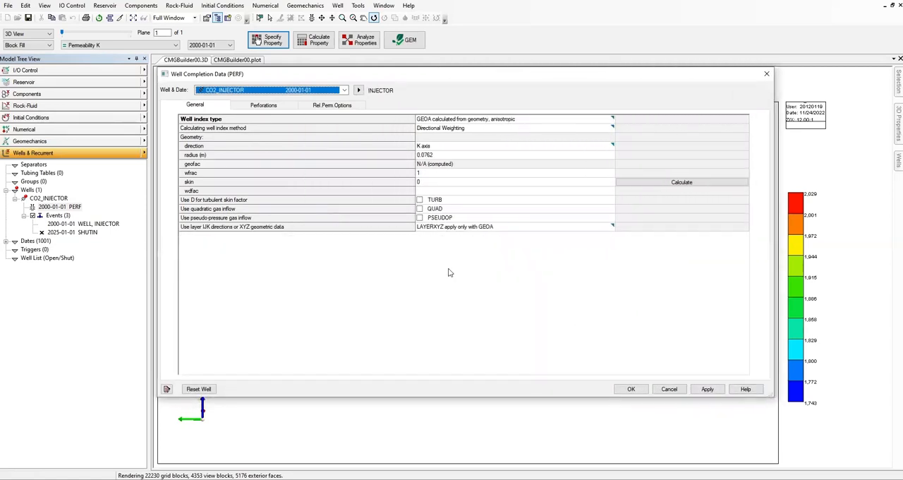
mouse_move(323, 191)
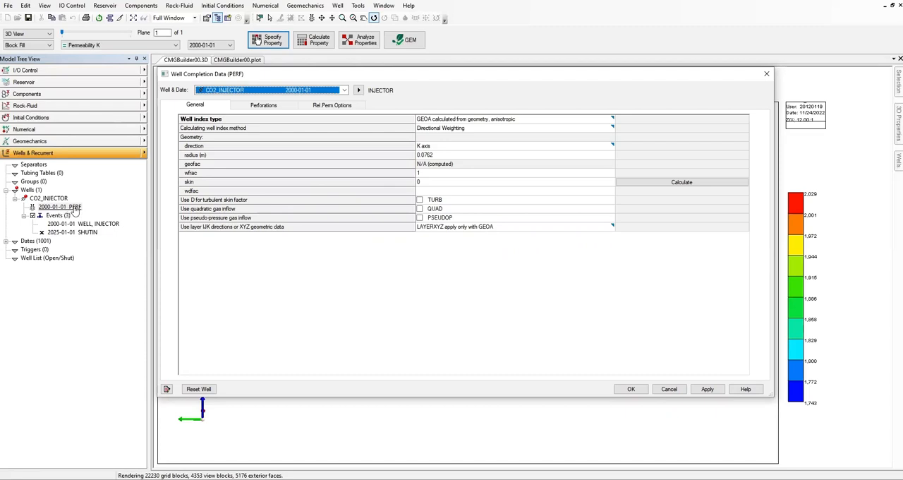
mouse_move(223, 105)
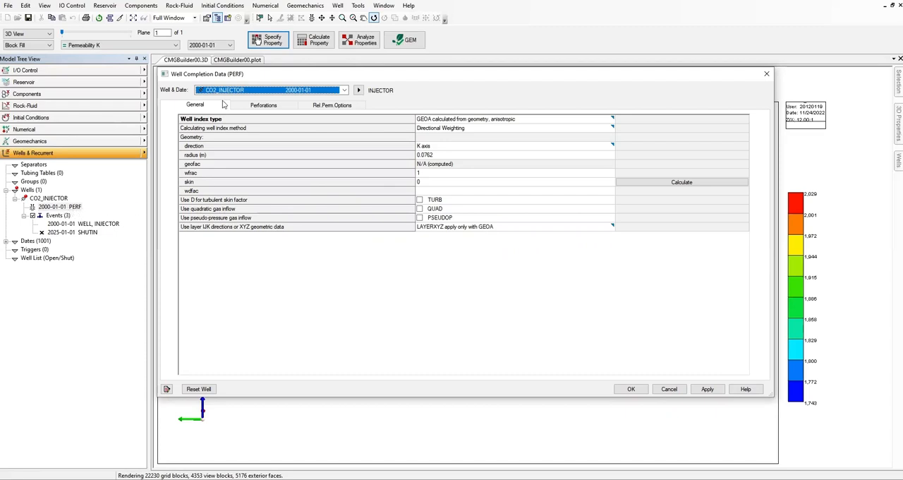
mouse_move(381, 99)
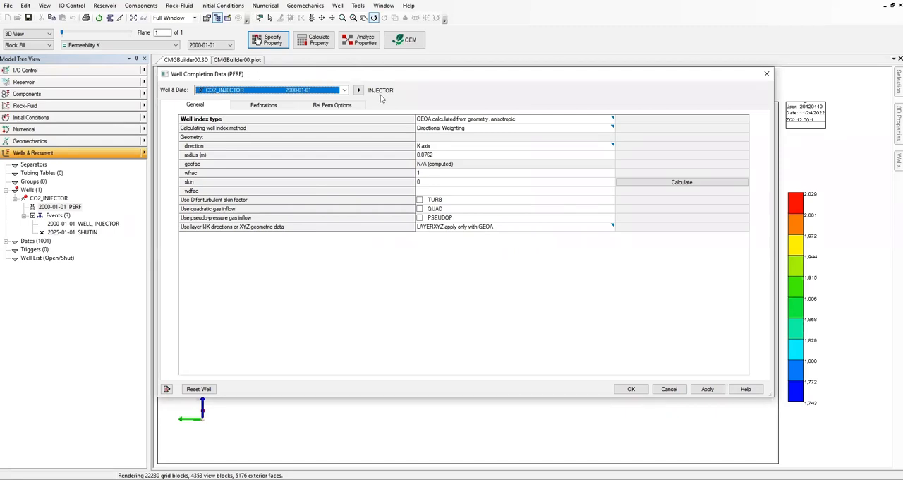
On the Perforations tab, insert perforation row 1 connected to Surface, status Open.
left_click(262, 104)
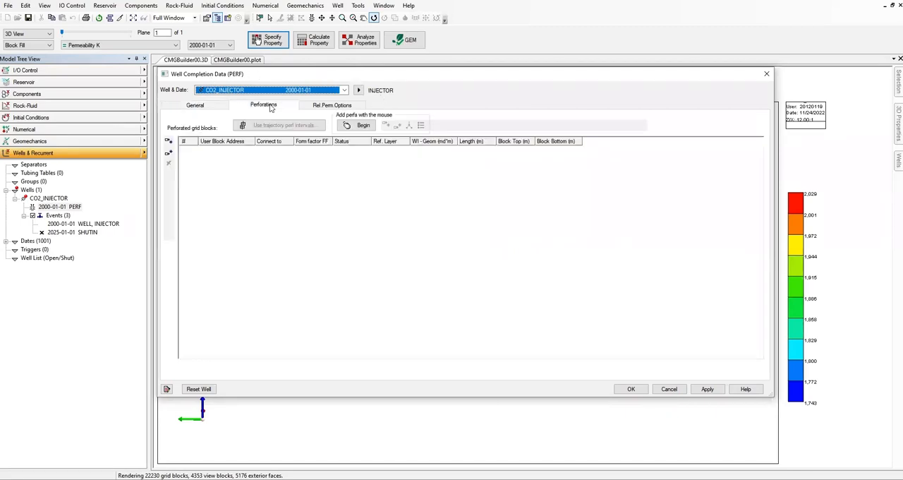
mouse_move(261, 110)
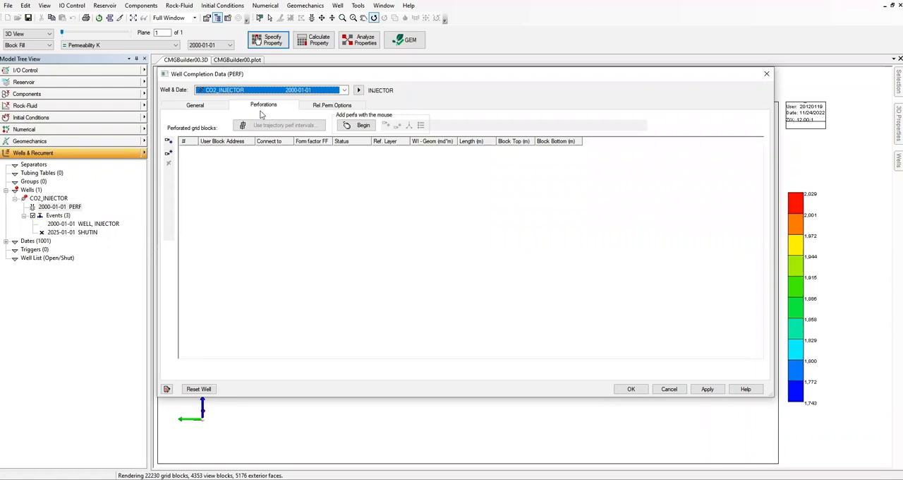
mouse_move(274, 127)
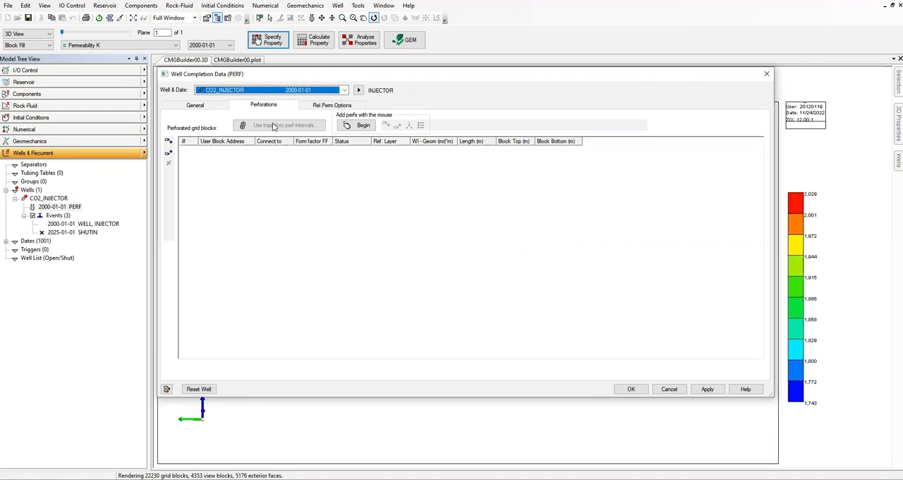
mouse_move(289, 104)
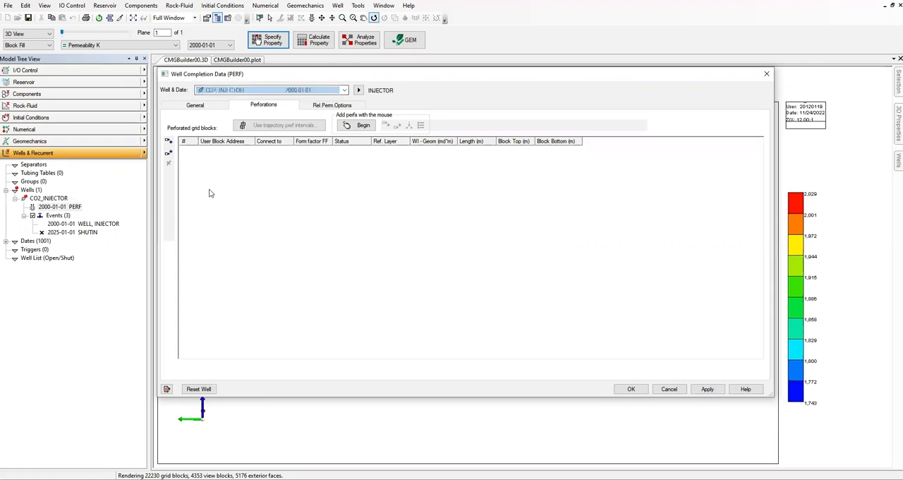
mouse_move(169, 144)
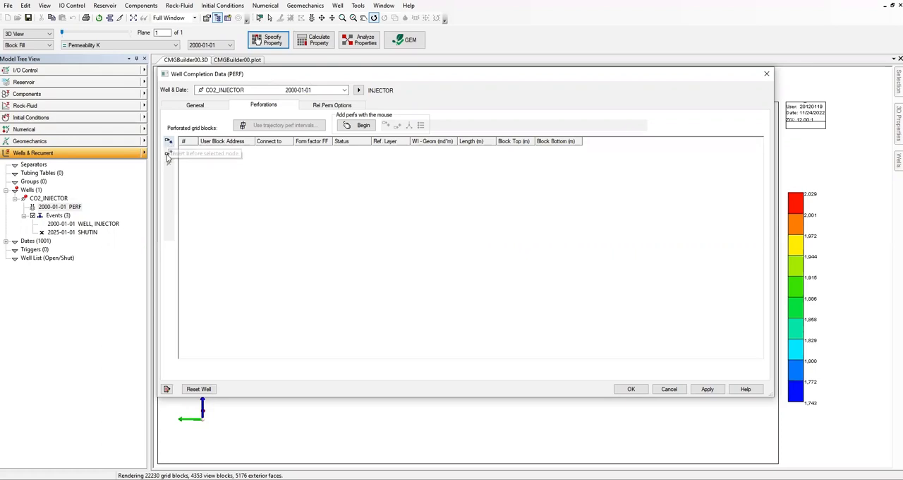
mouse_move(170, 153)
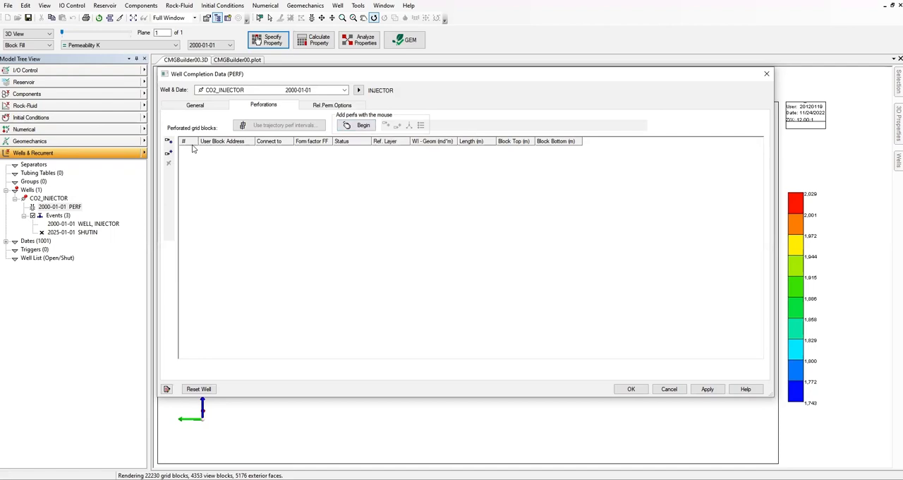
mouse_move(192, 147)
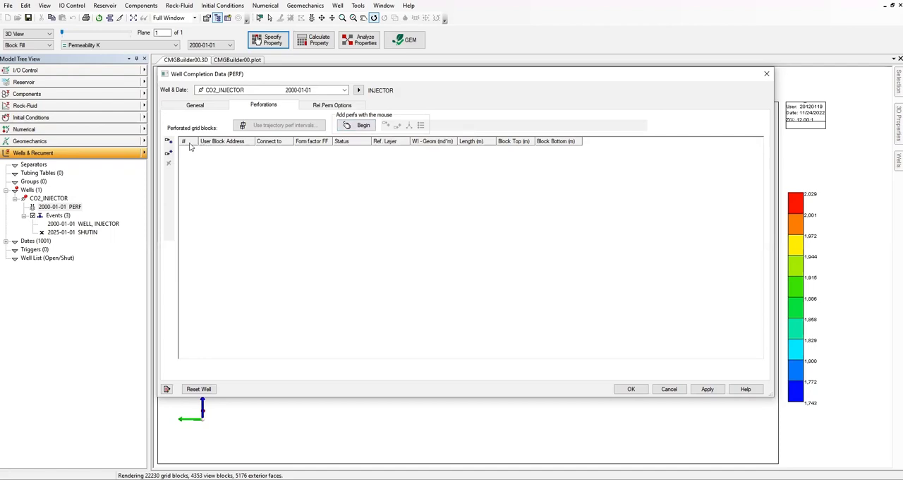
left_click(168, 141)
type("19")
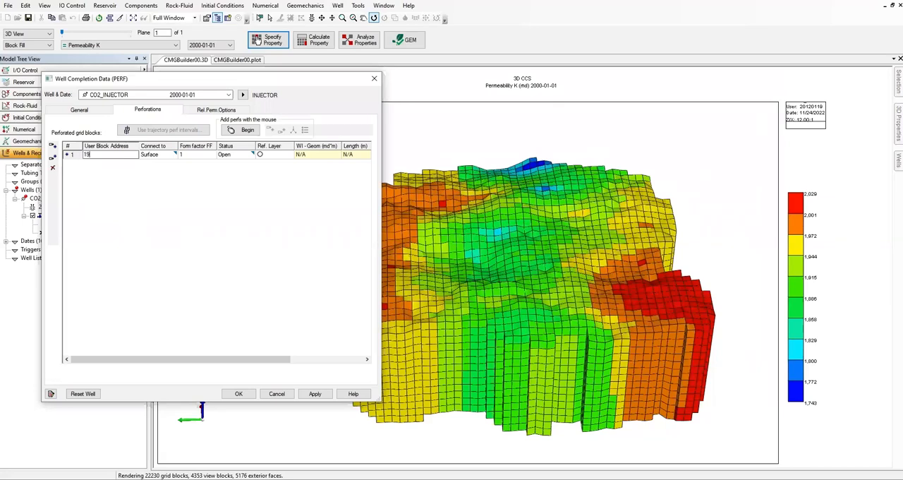
Enter block address 19 25 8 for row 1 and widen the table to show all columns.
type("25 8")
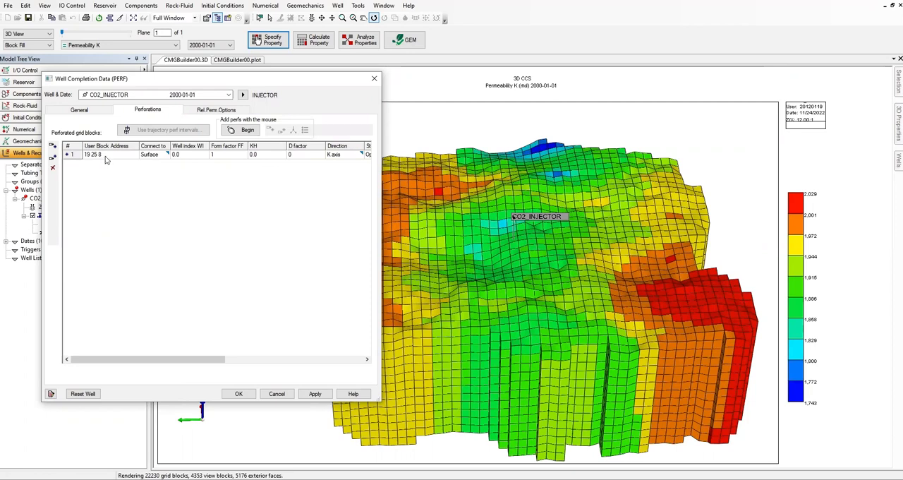
mouse_move(169, 160)
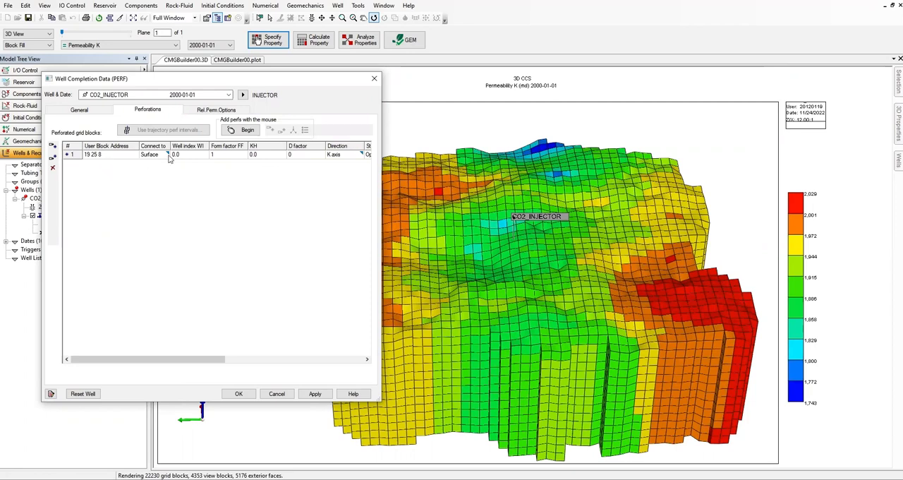
mouse_move(530, 217)
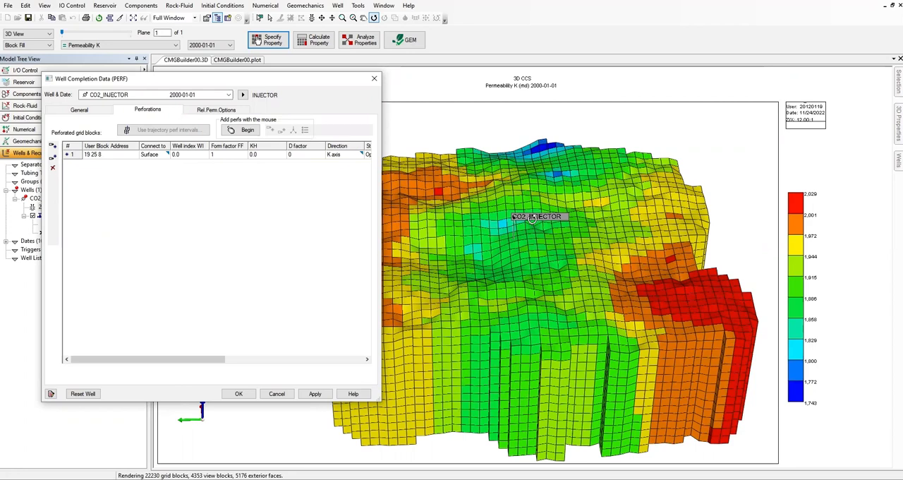
mouse_move(401, 226)
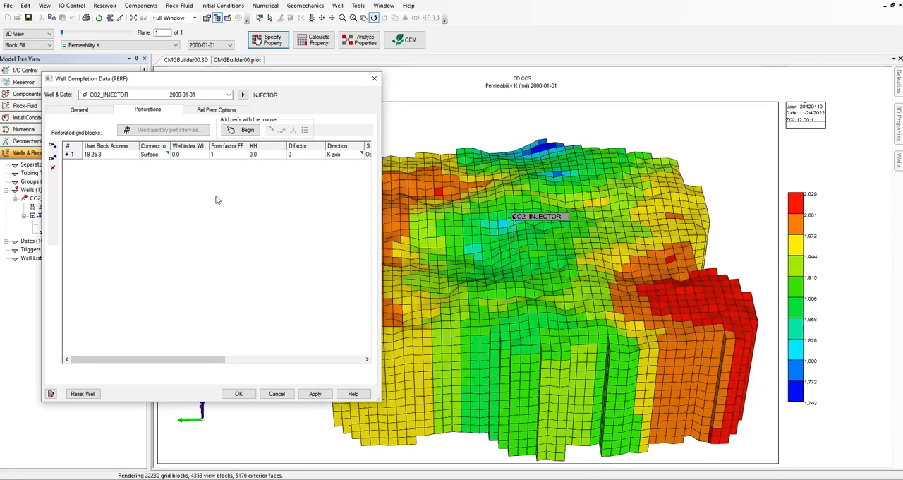
mouse_move(238, 150)
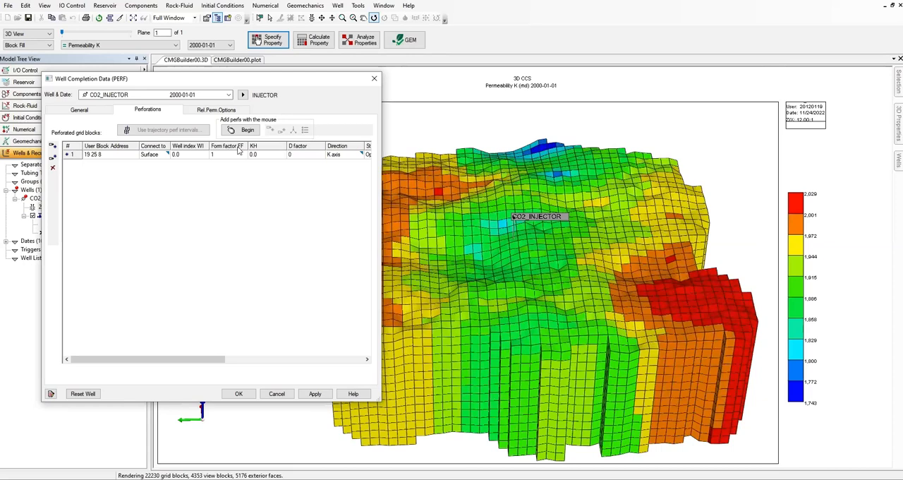
mouse_move(273, 156)
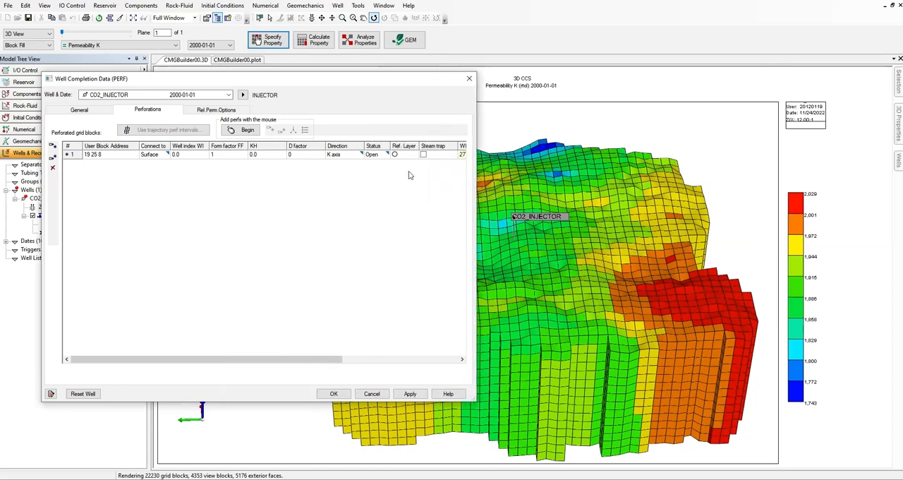
mouse_move(379, 158)
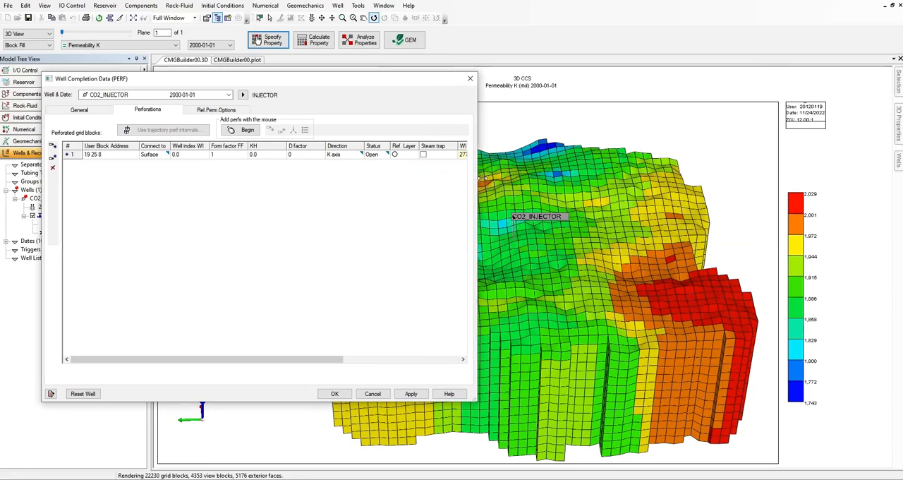
left_click_drag(474, 247, 679, 247)
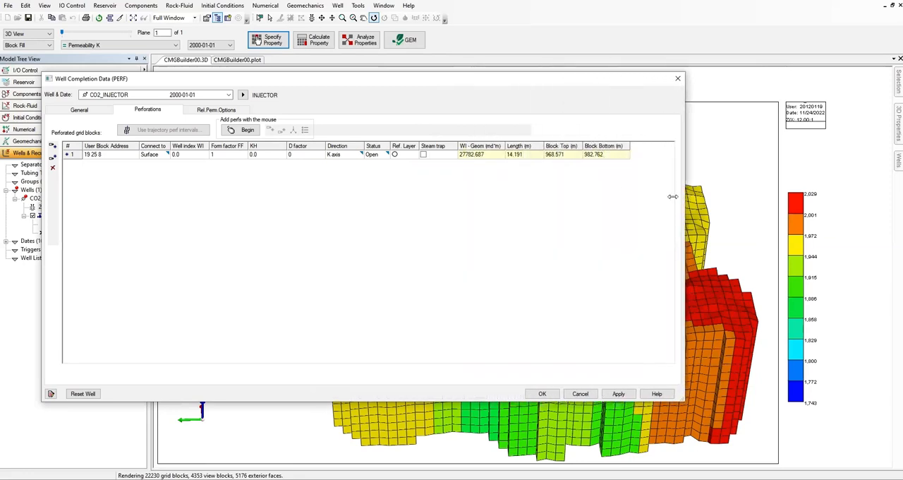
mouse_move(522, 178)
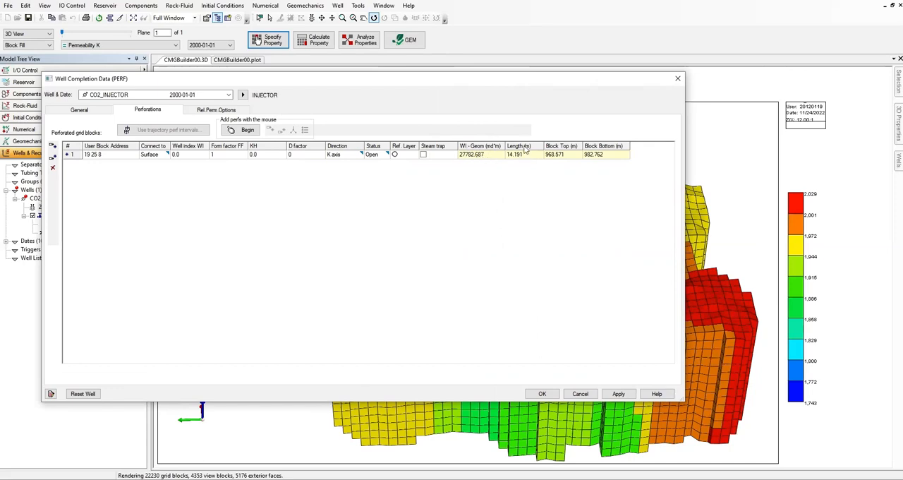
mouse_move(567, 175)
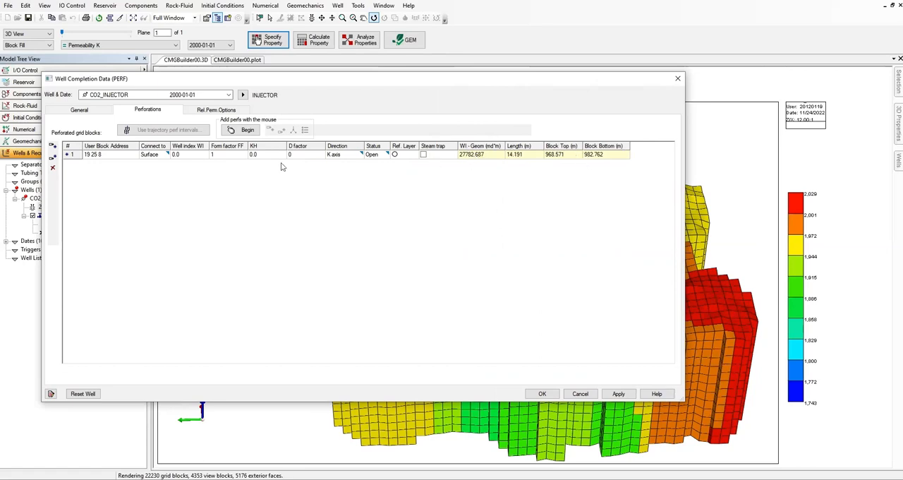
Add perforations 19 25 9 and 19 25 10, each connected to the previous, dismissing the warnings.
left_click(53, 154)
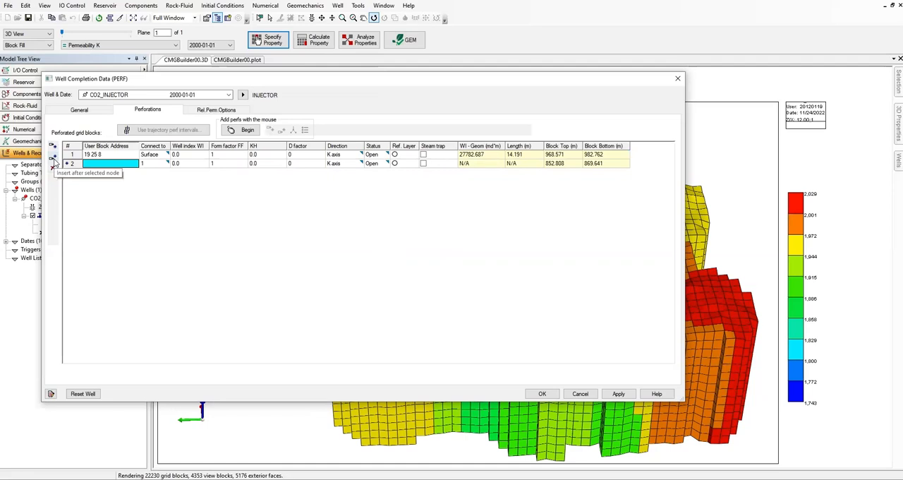
mouse_move(102, 181)
type("19 25 9")
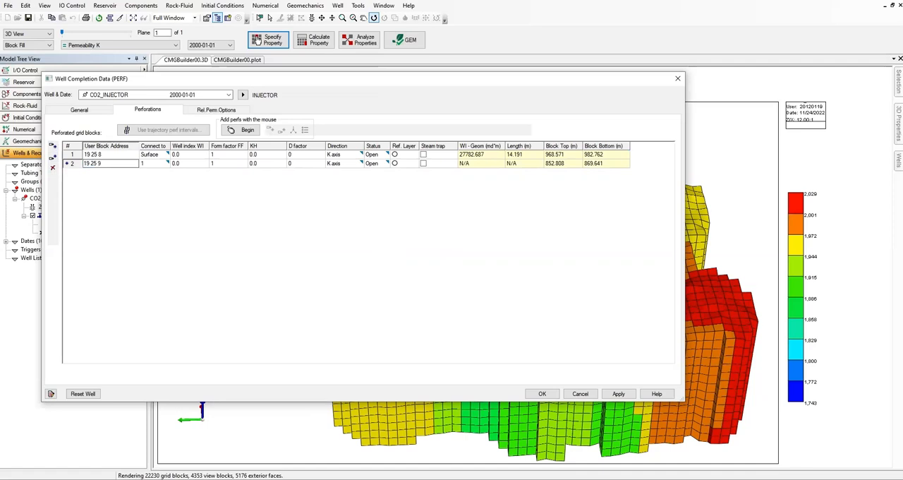
left_click(618, 394)
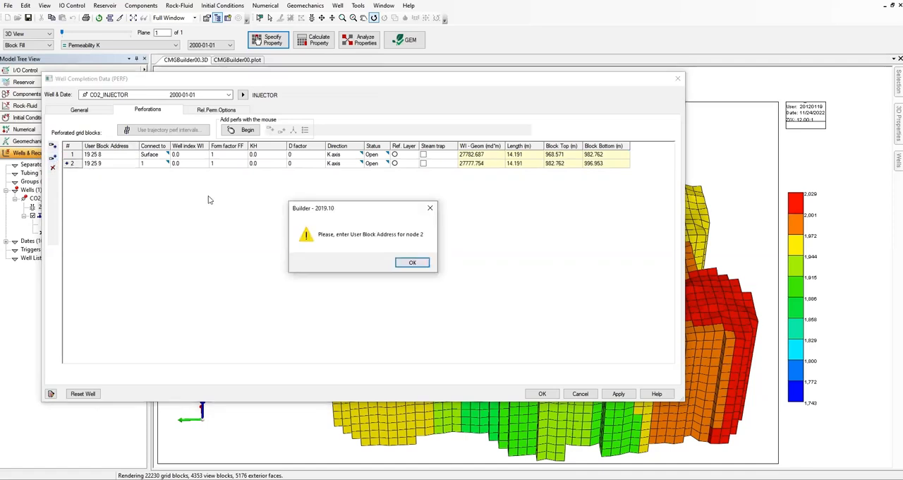
left_click(412, 261)
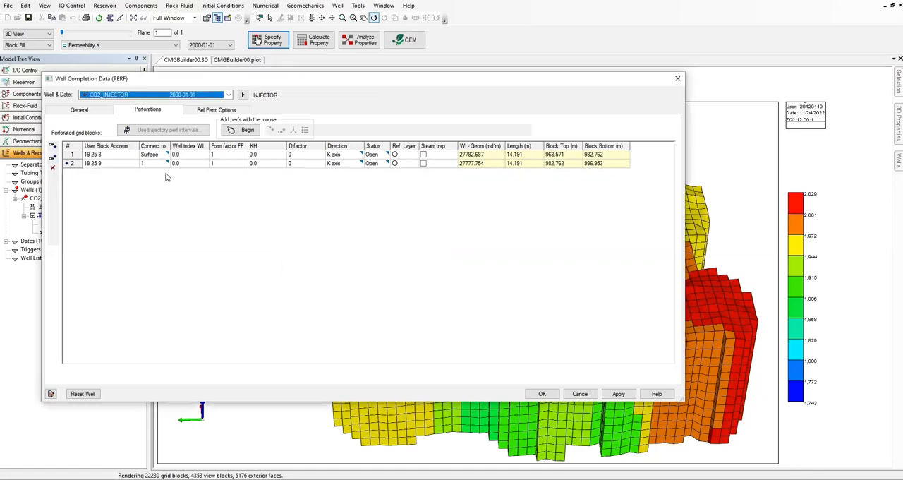
left_click(152, 163)
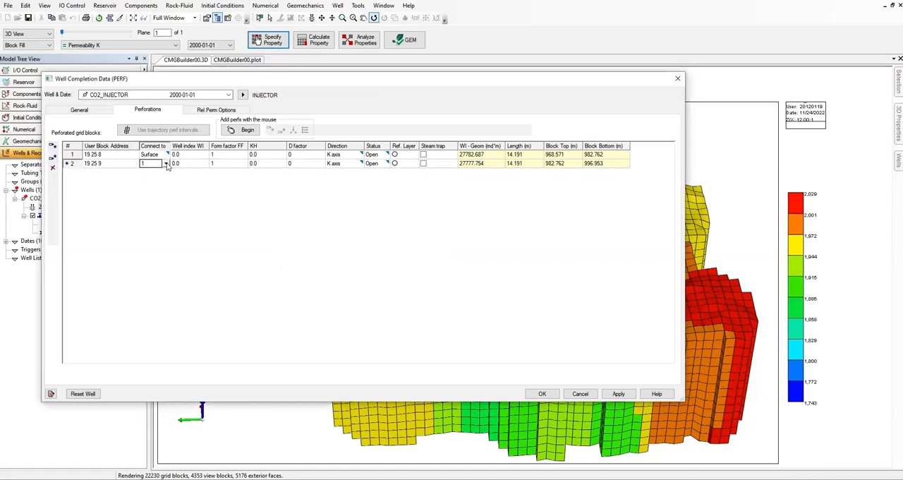
left_click(167, 164)
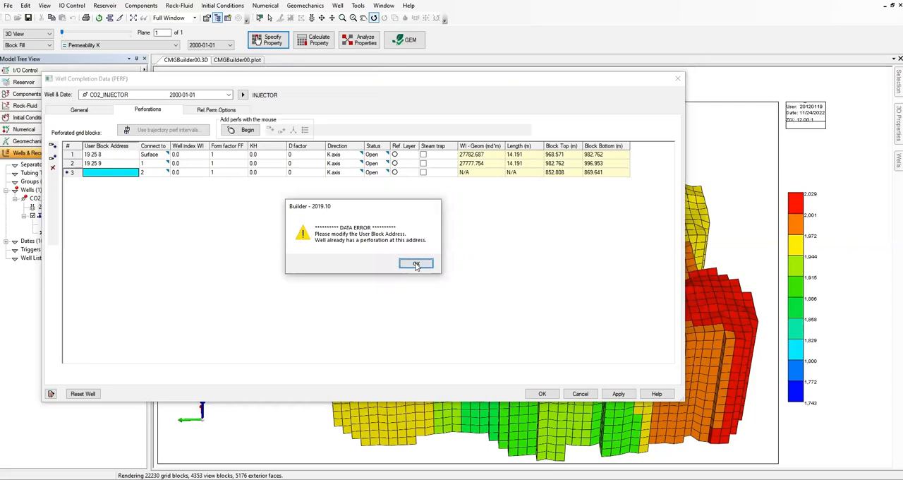
left_click(415, 264)
type("19 25 10")
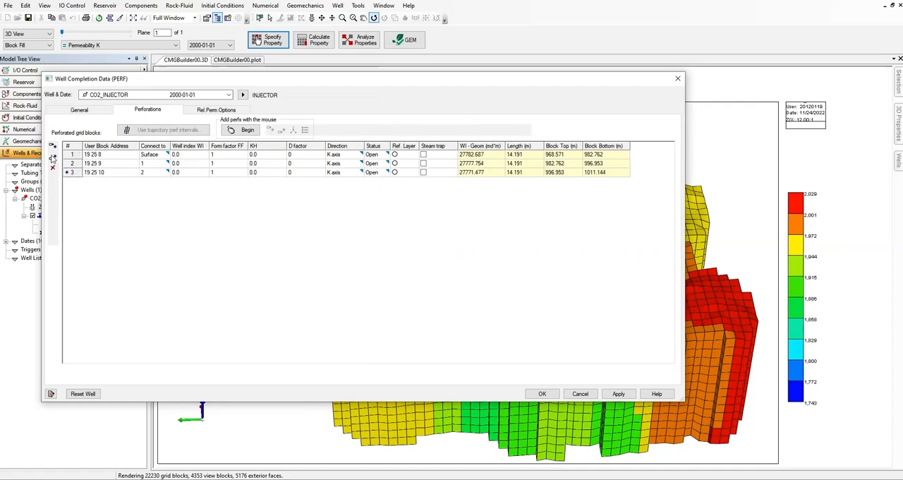
Add perforation rows 4–6 at blocks 19 25 11, 19 25 12 and 19 25 13.
left_click(52, 158)
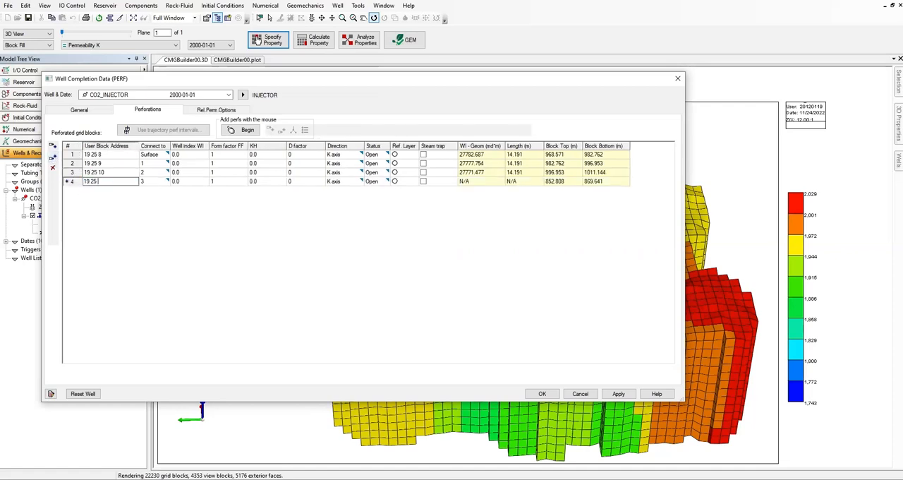
type("11")
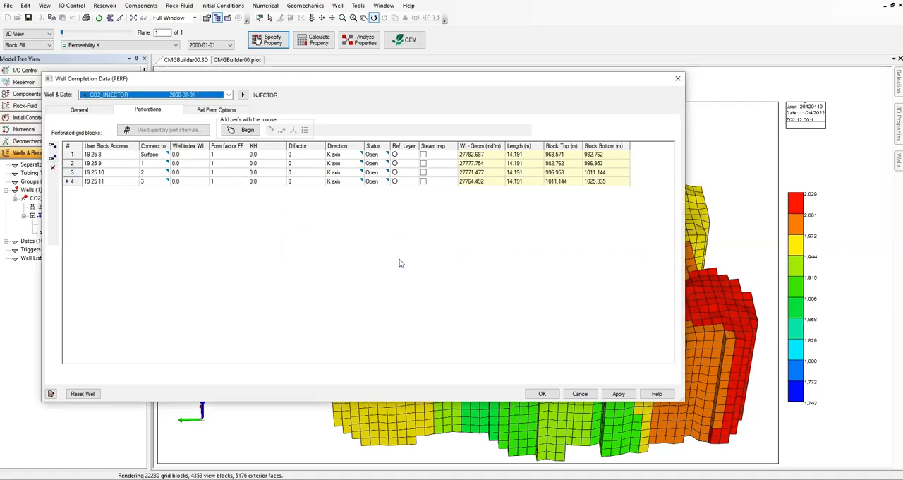
left_click(110, 190)
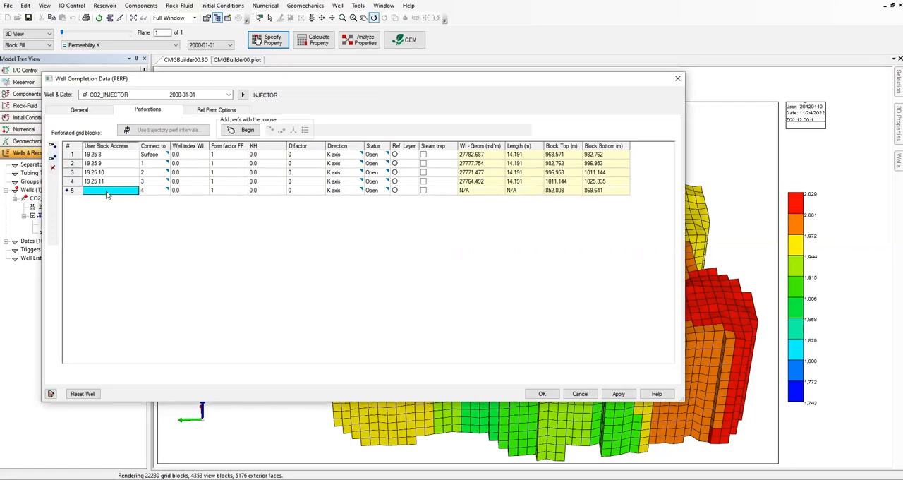
type("19 2")
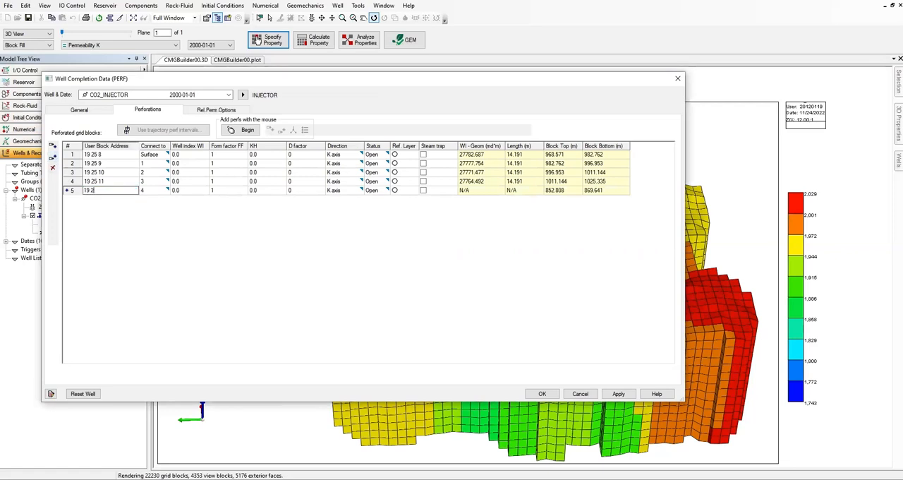
type("12")
type("19")
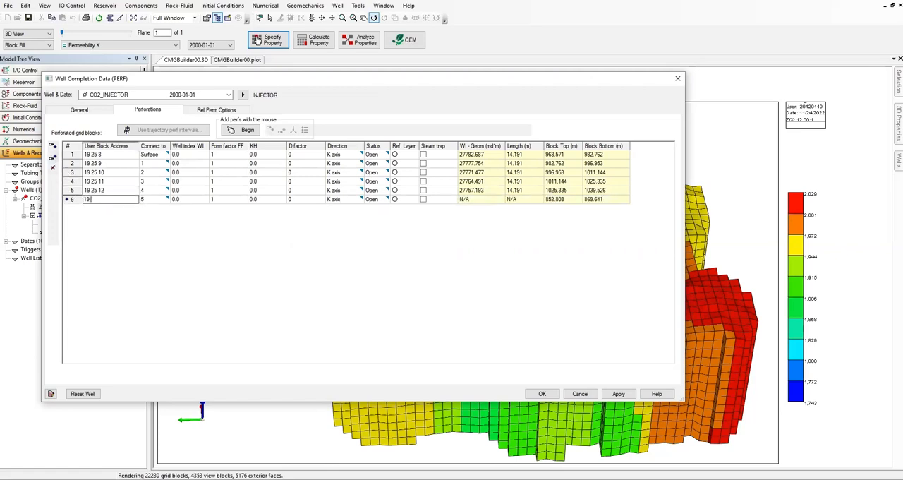
type("25 14")
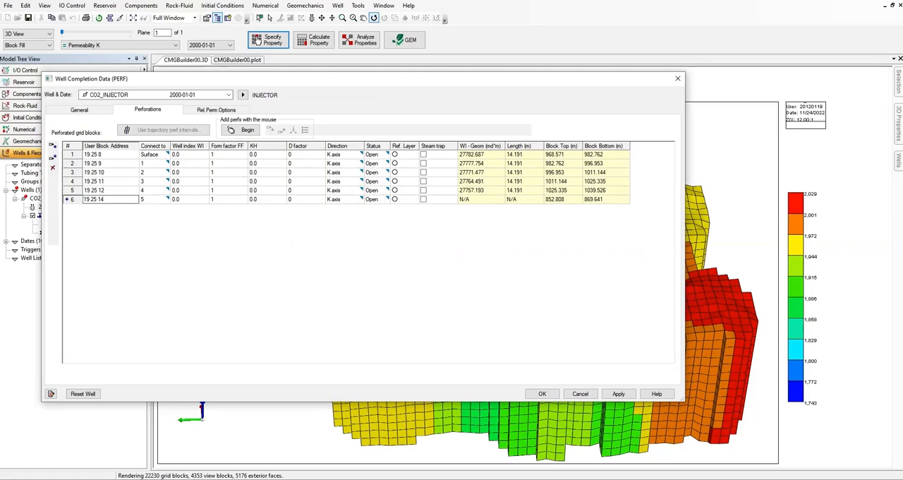
left_click(96, 199)
type("3")
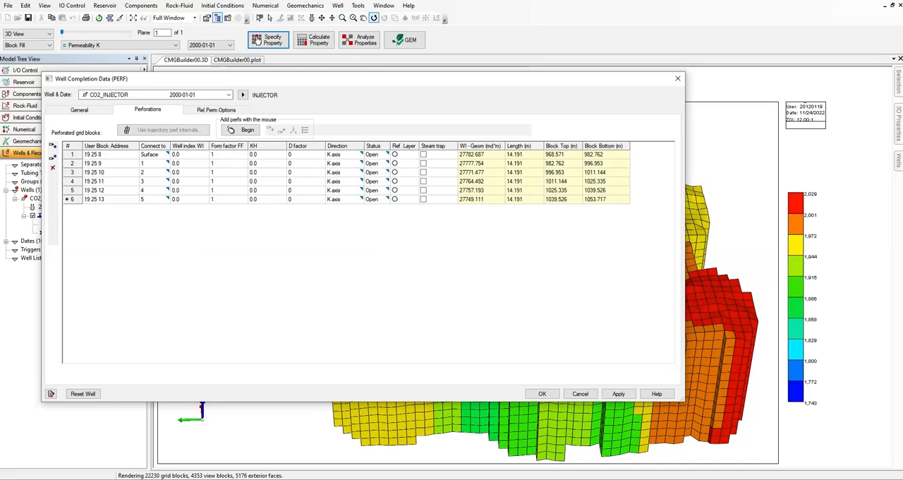
mouse_move(684, 155)
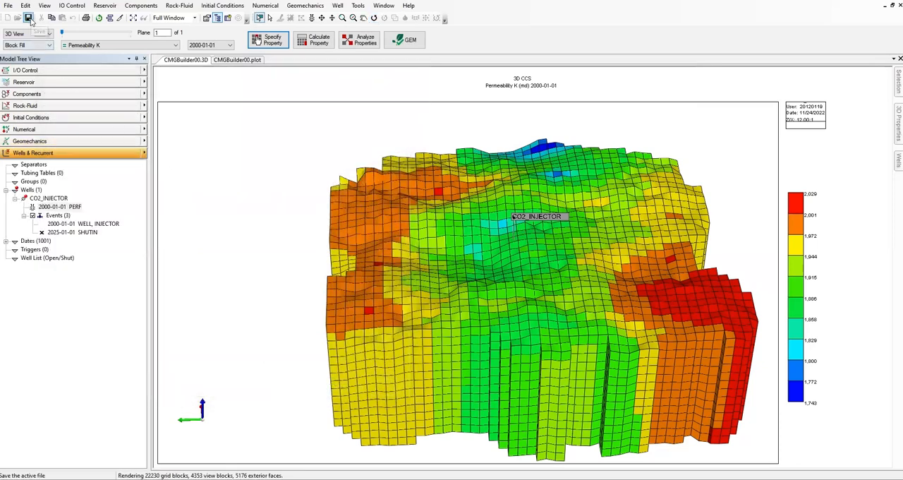
Save the dataset with CO2_INJECTOR's six committed perforations (layers 8-13 at 19,25).
left_click(28, 17)
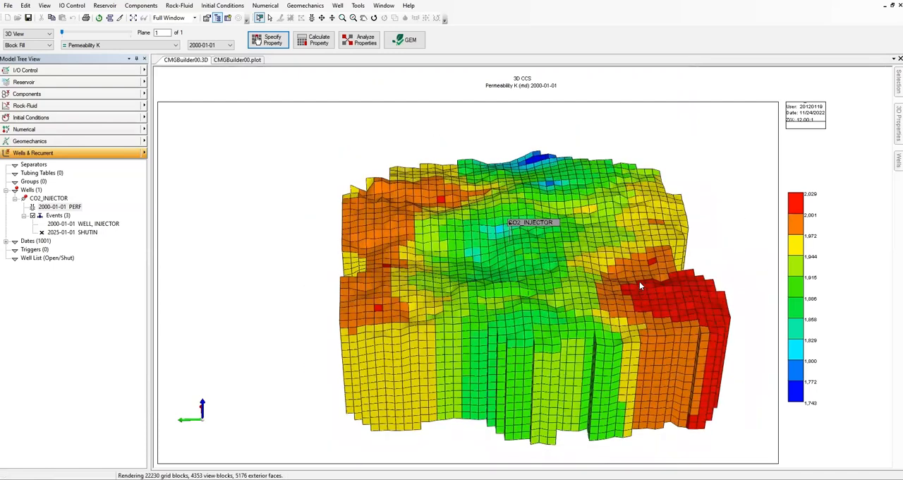
mouse_move(56, 105)
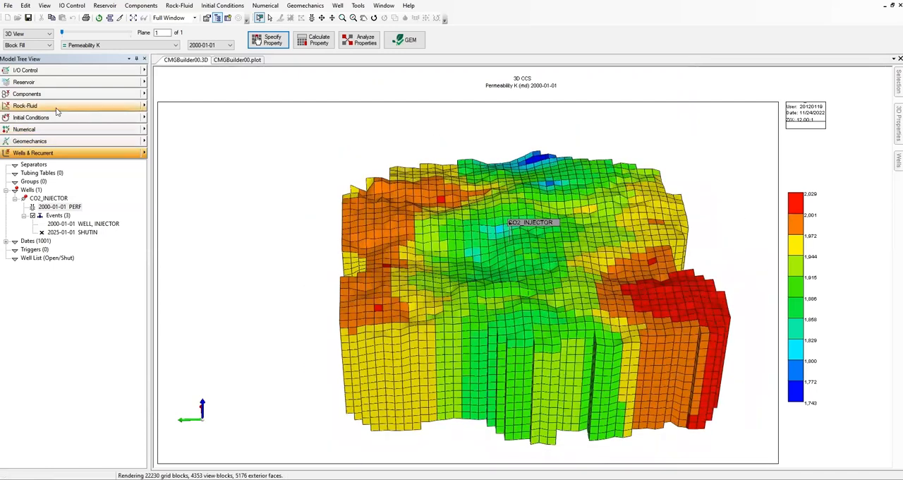